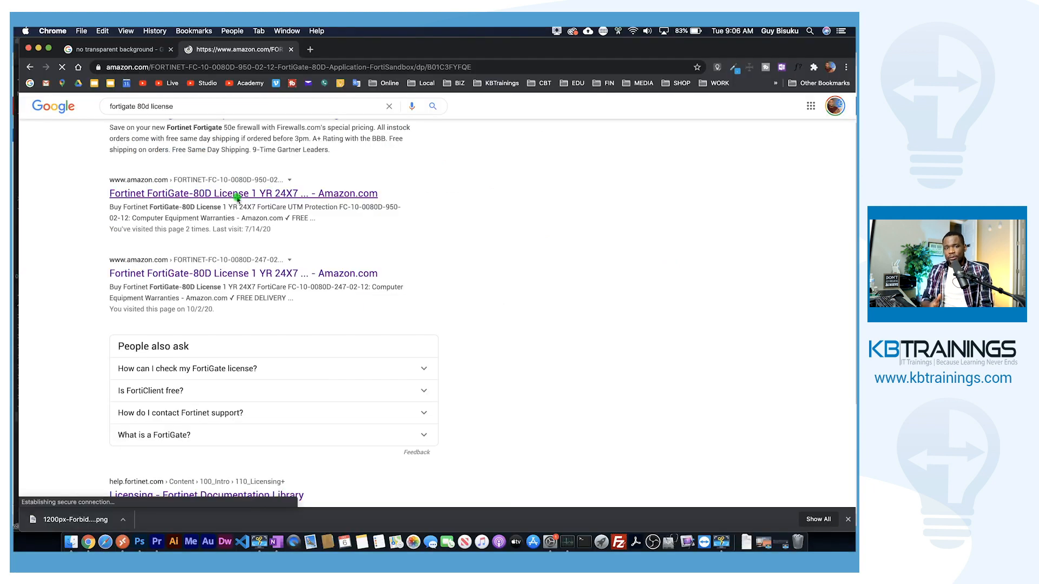
Step: View the Amazon FortiGate-80D 1-year 24x7 FortiCare UTM license listing priced at $616.86
left_click(232, 193)
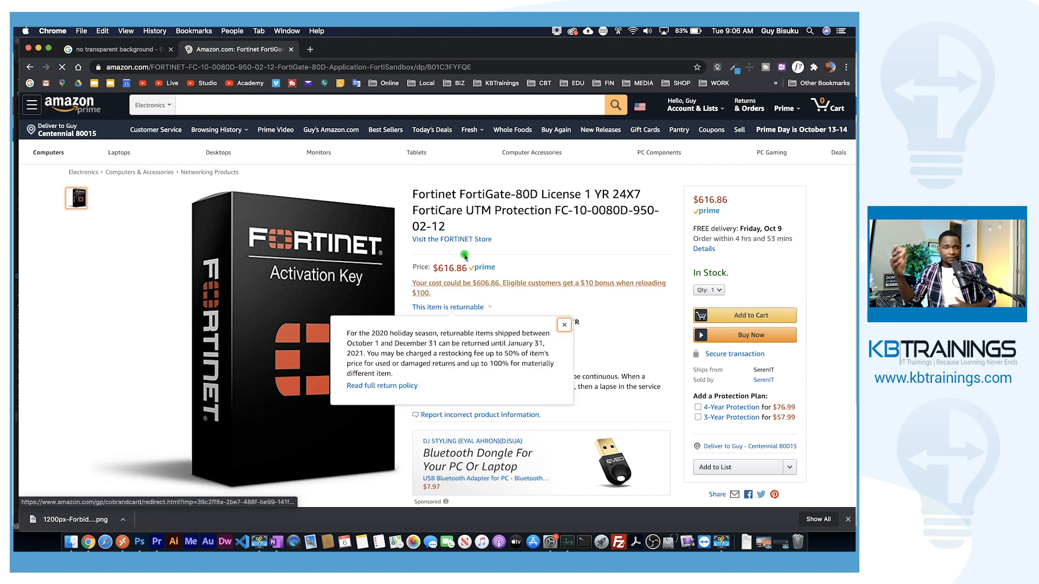
left_click(564, 324)
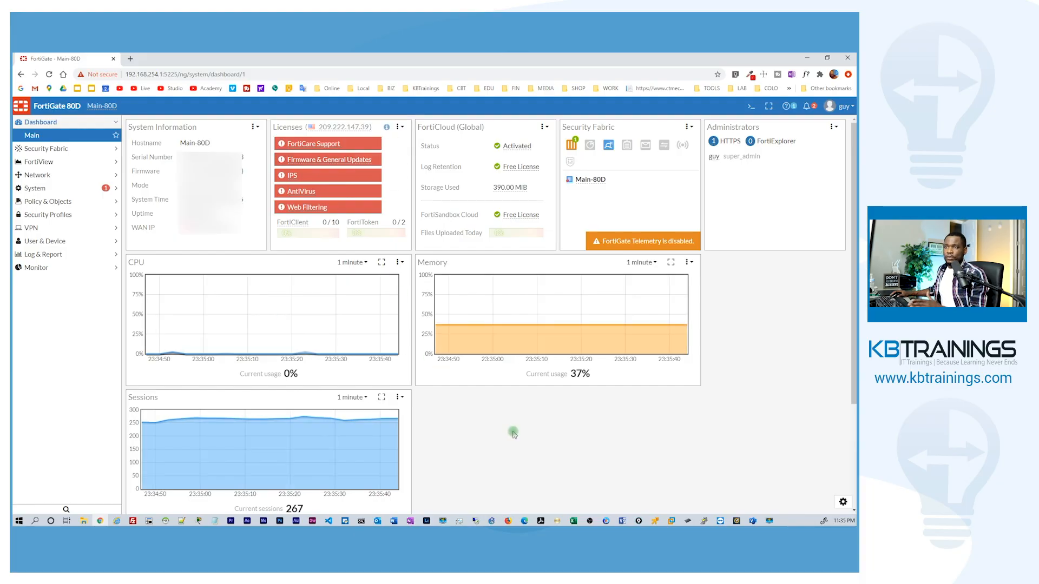
Step: Show the FortiGuard license page under System, with support, IPS and AntiVirus expired 2019/01/14
left_click(35, 188)
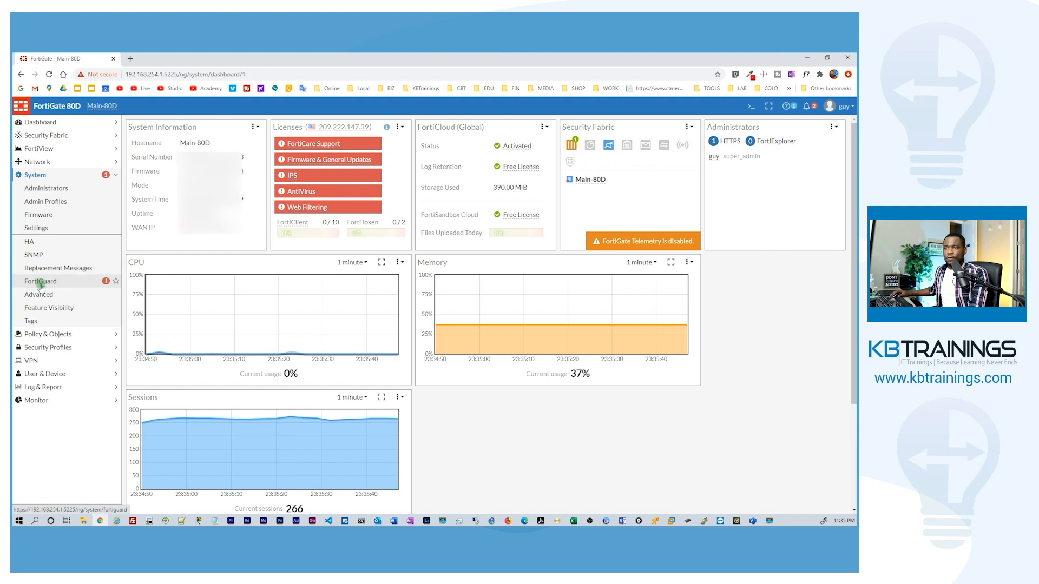
left_click(39, 281)
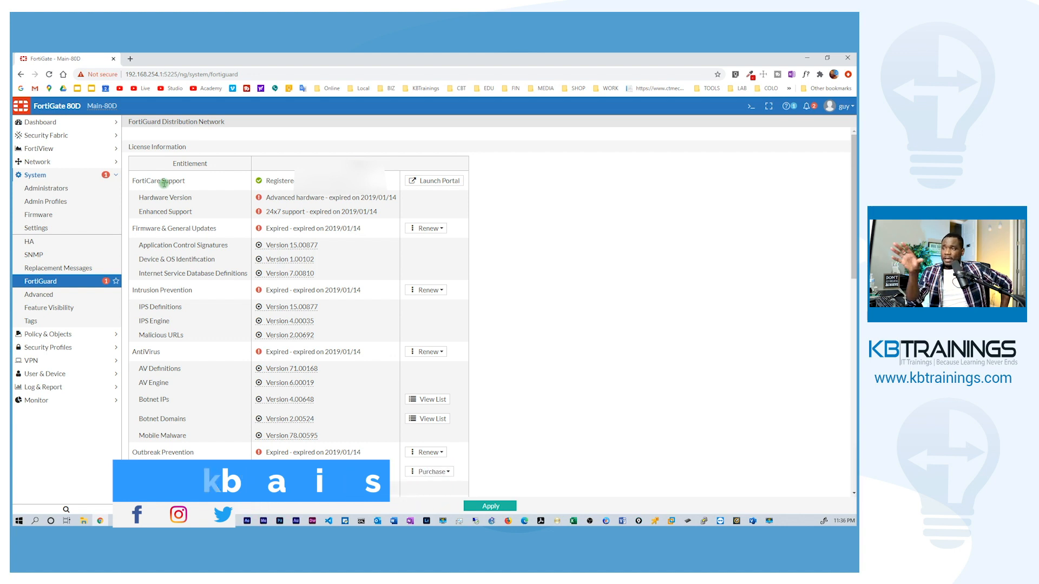
scroll("down", 3)
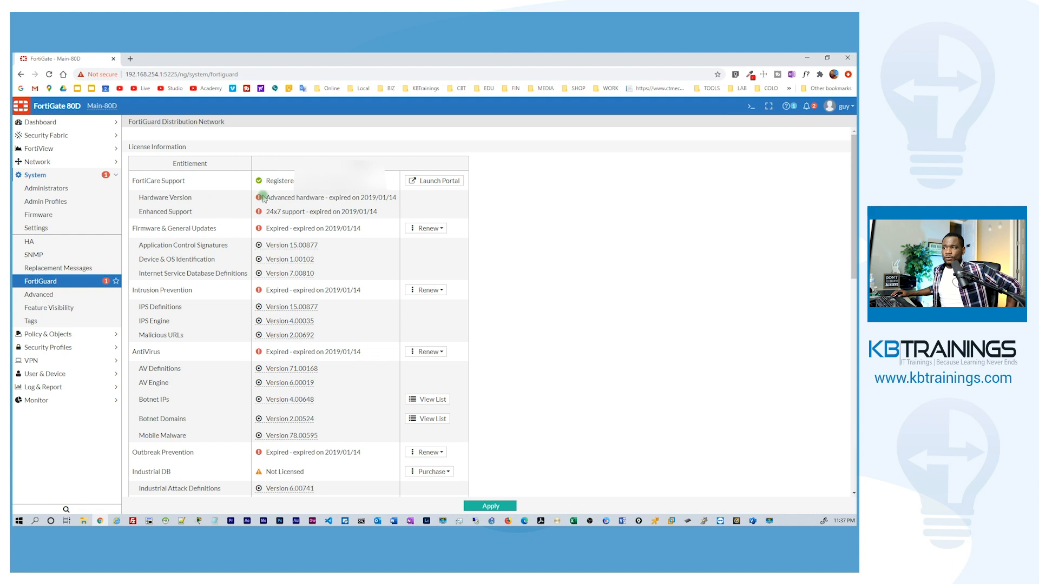
mouse_move(306, 212)
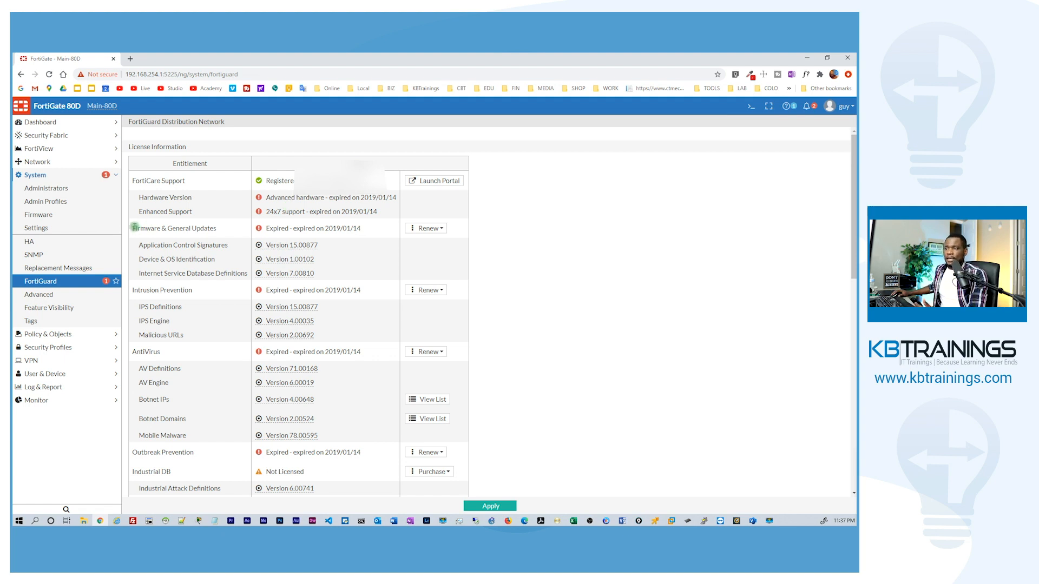
double_click(174, 228)
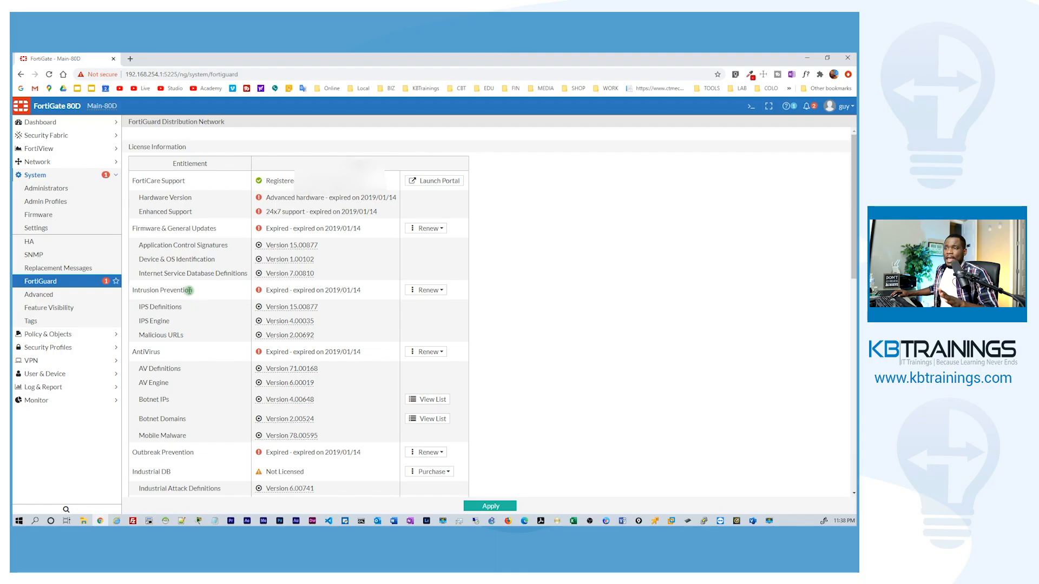
mouse_move(203, 291)
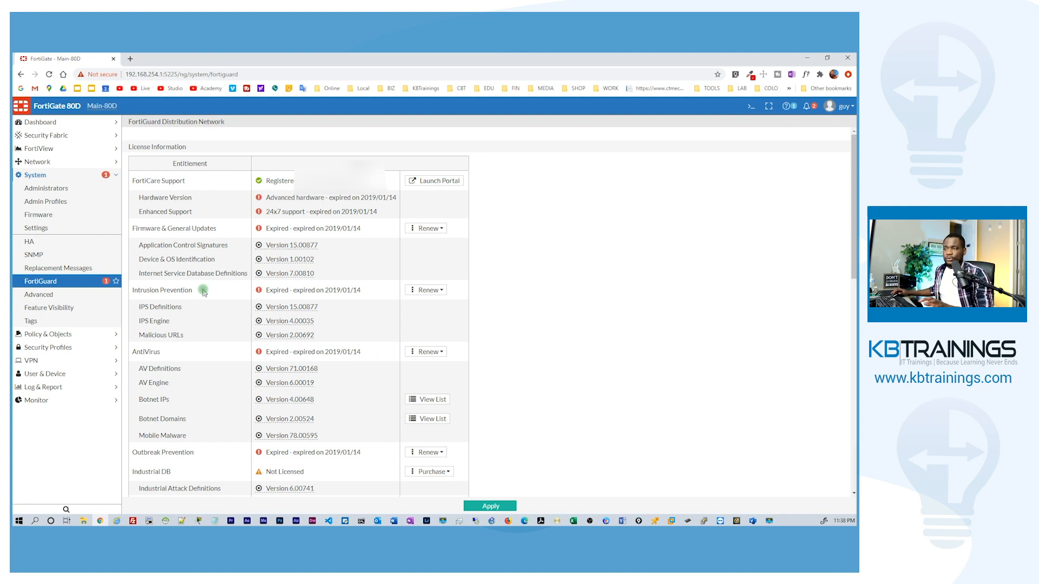
double_click(162, 290)
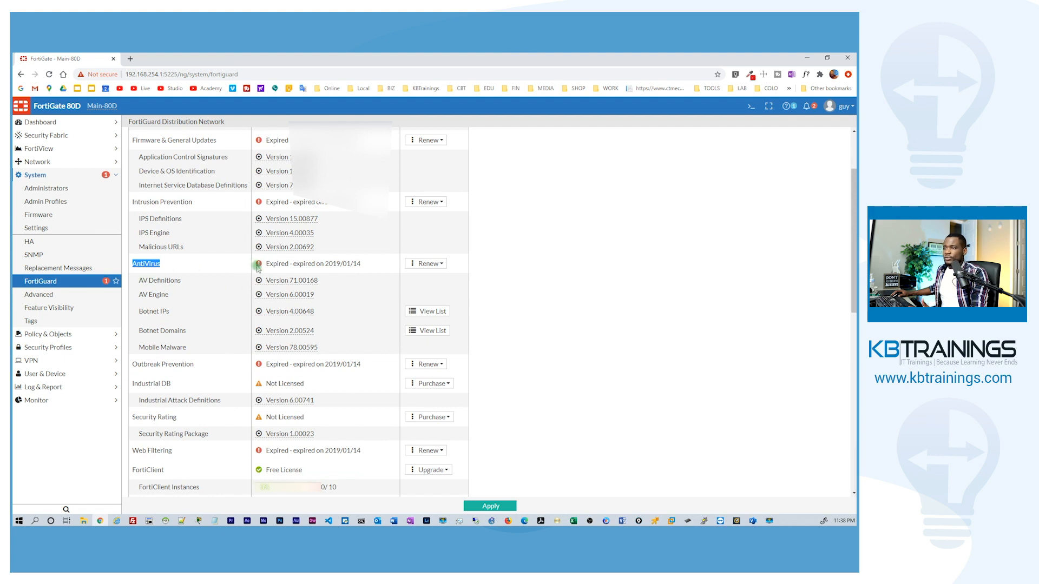
mouse_move(189, 295)
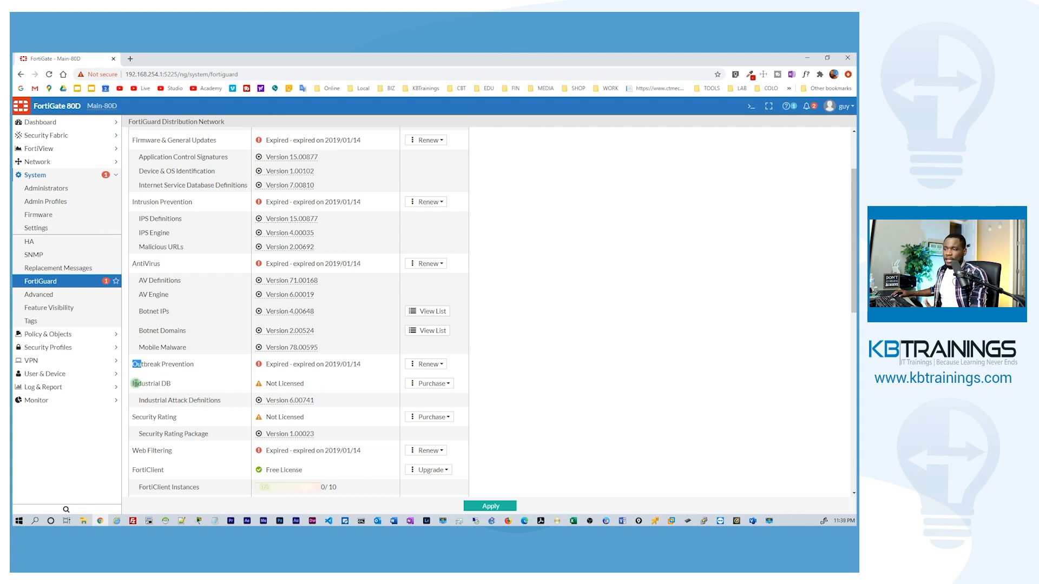
double_click(151, 383)
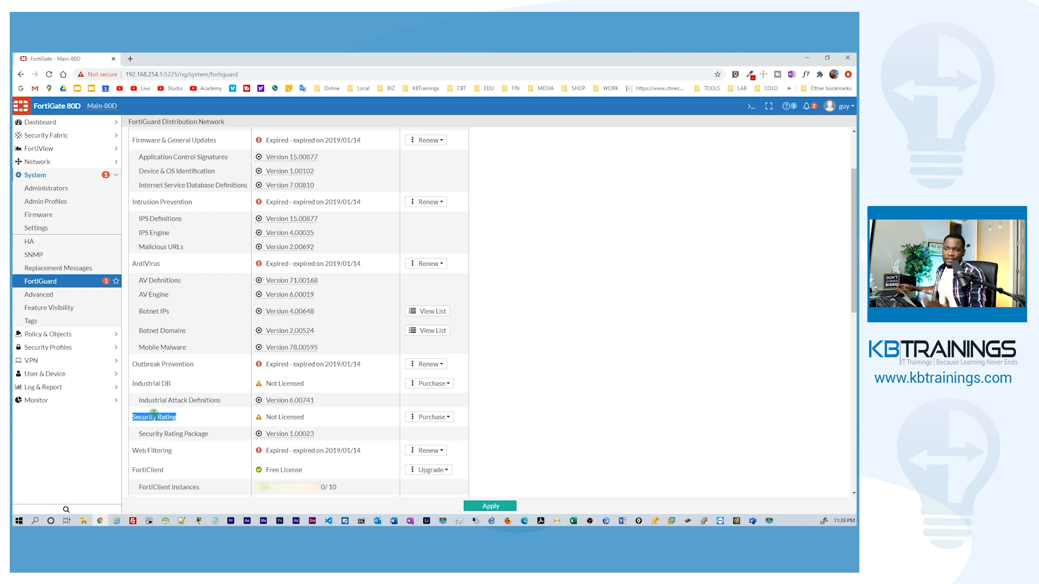
scroll("down", 3)
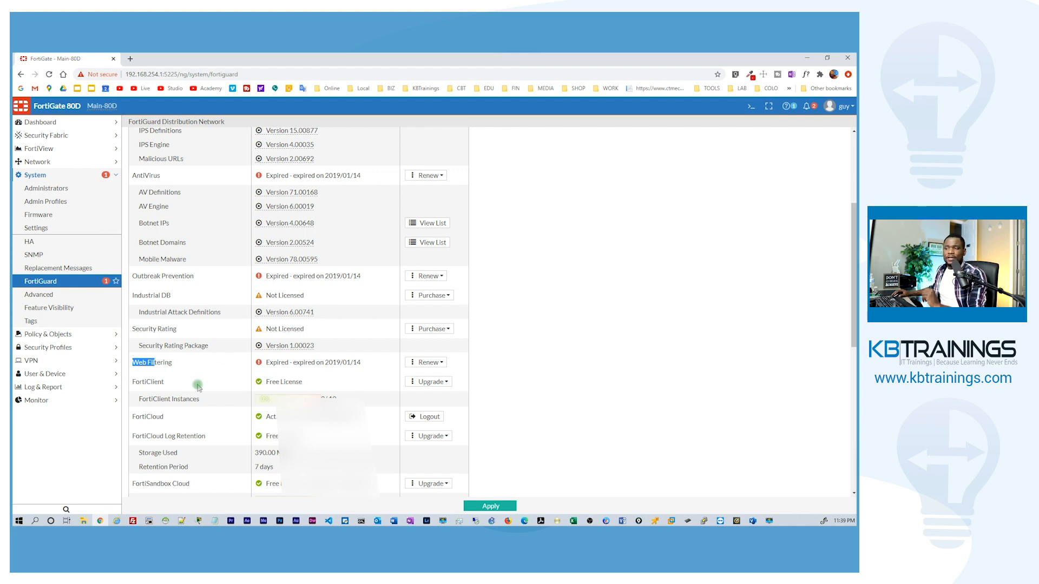
mouse_move(159, 387)
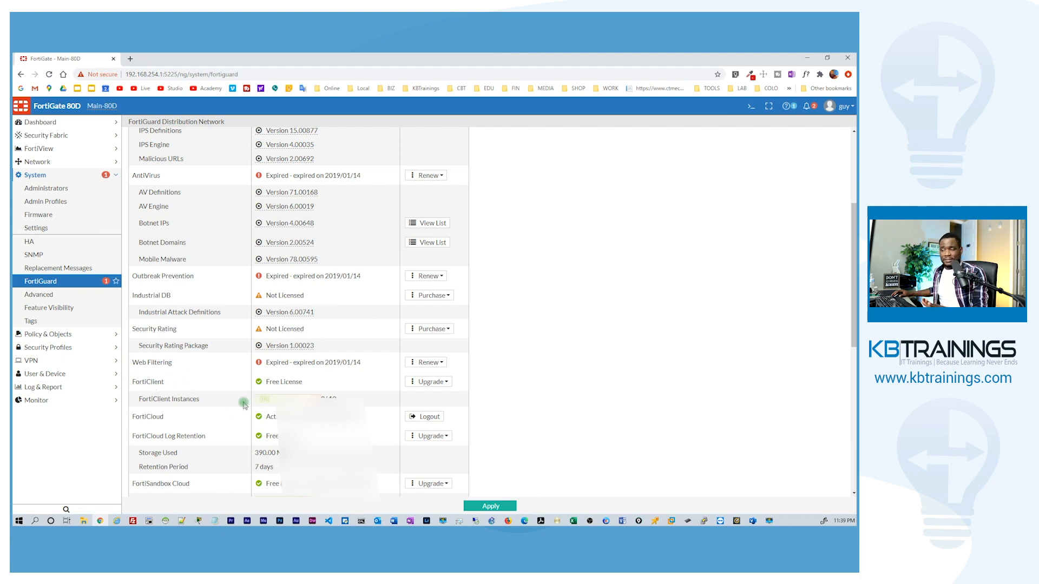
double_click(284, 380)
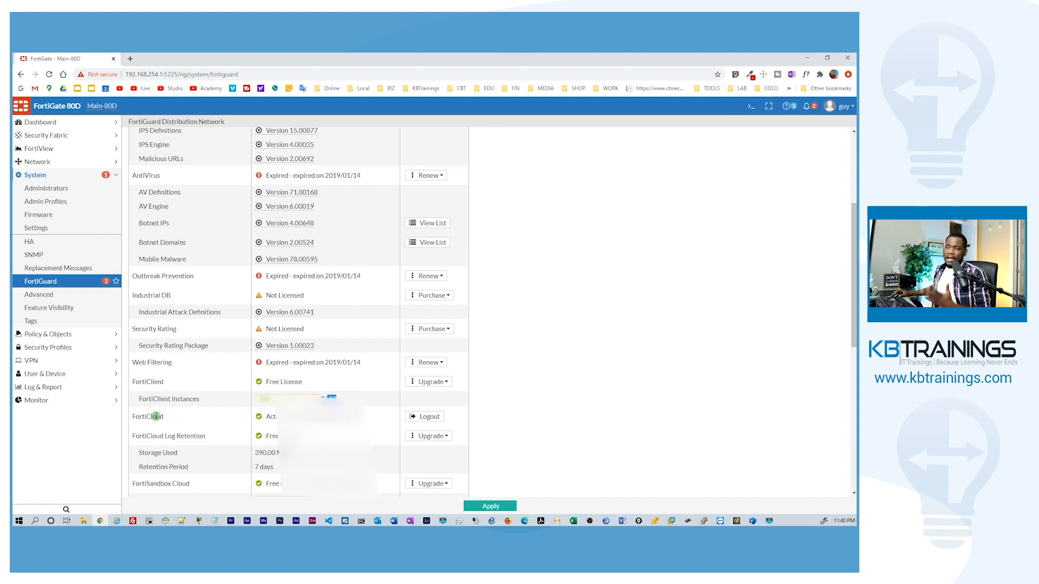
double_click(147, 416)
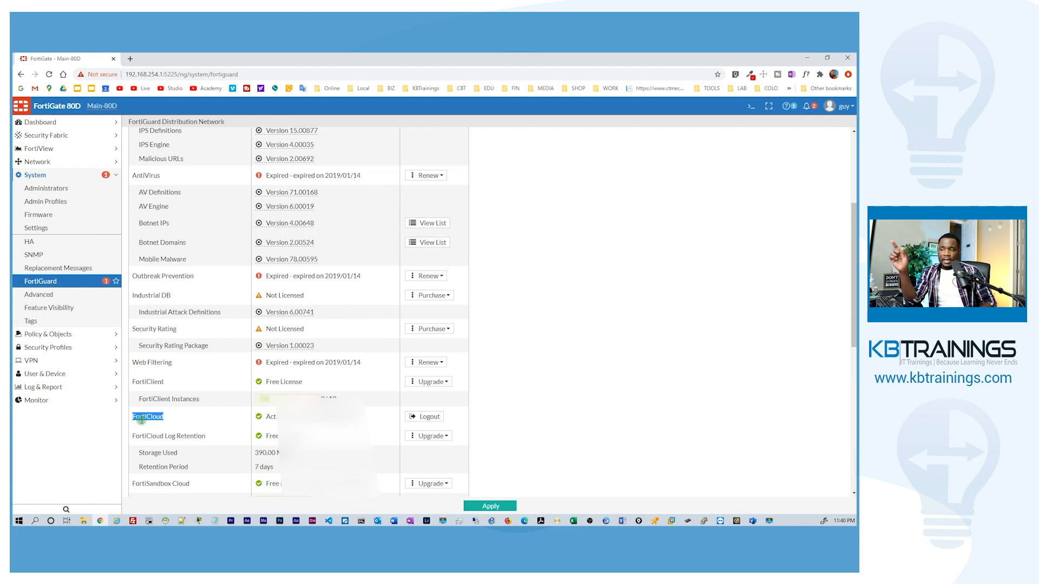
Step: Scroll the license list to the expired Web Filtering entry and expand Security Profiles
scroll("down", 3)
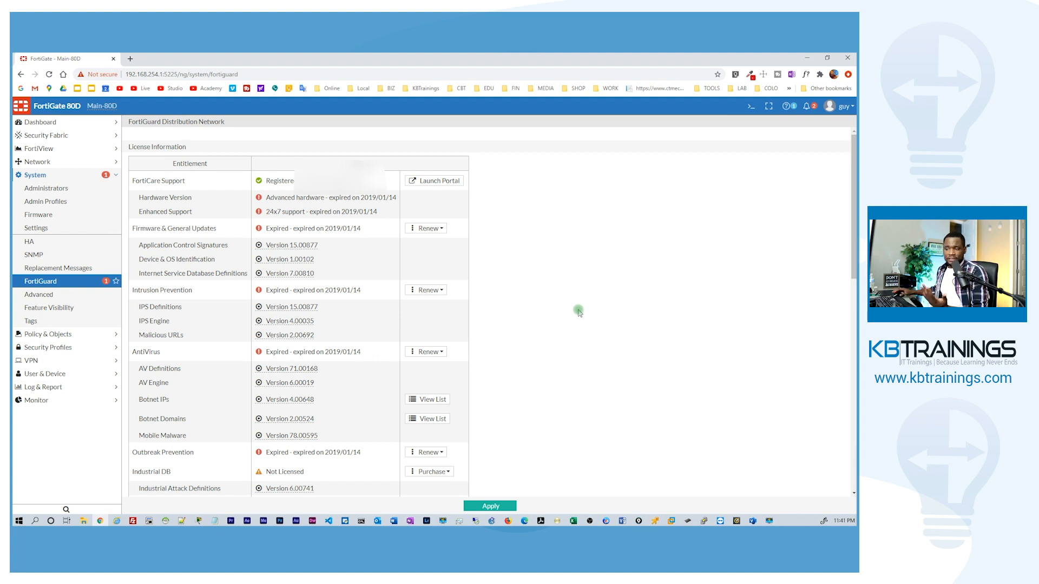
scroll("down", 3)
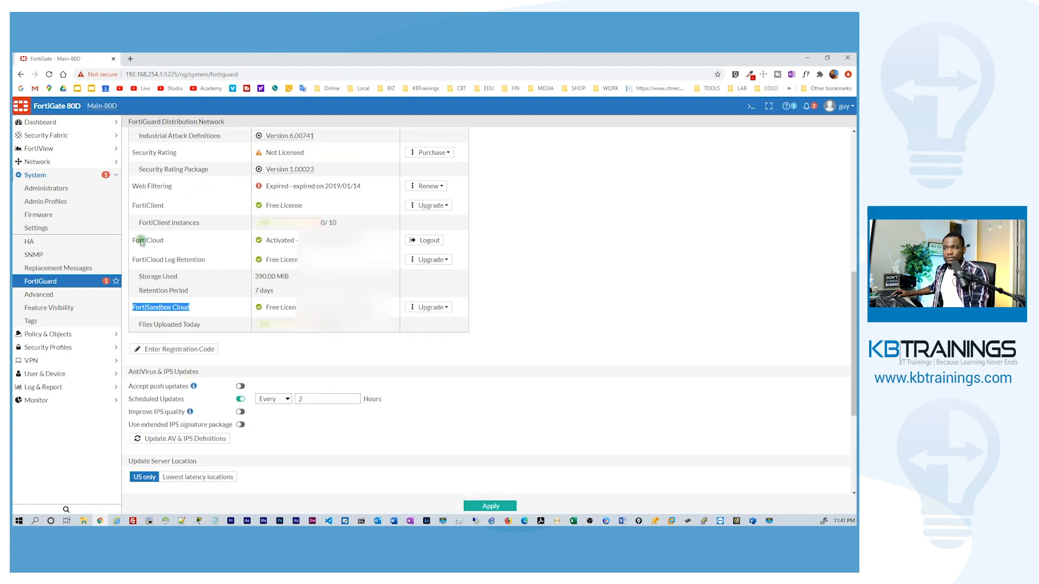
mouse_move(142, 195)
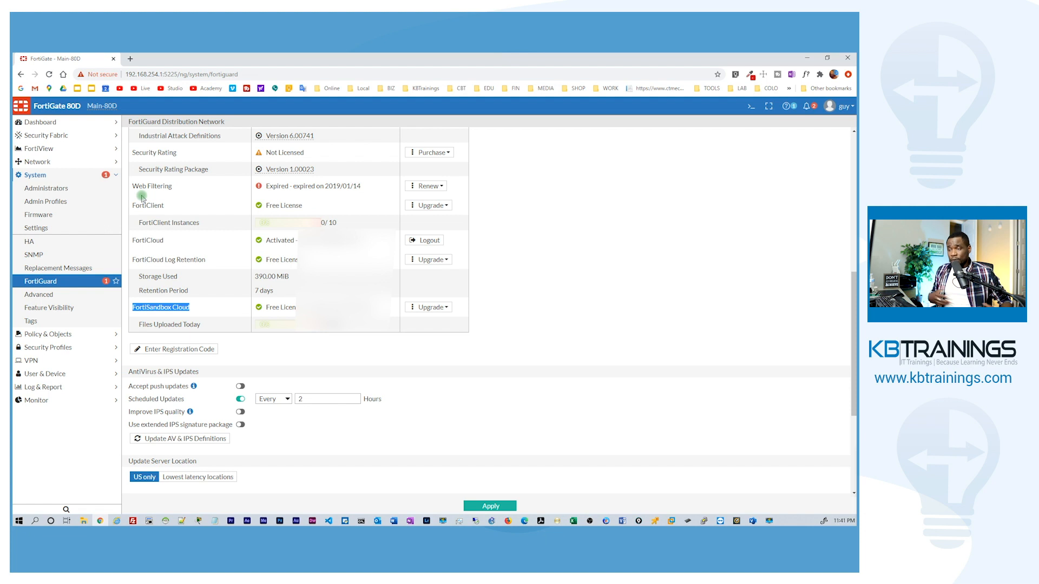
left_click(48, 201)
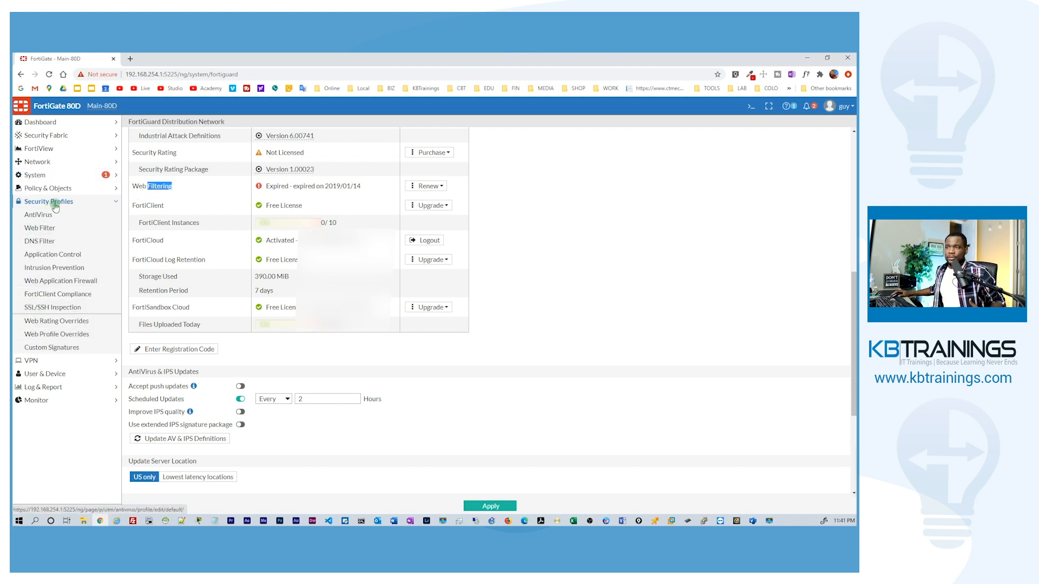
Step: In the Web Filter profile, enable FortiGuard category based filtering, triggering the unlicensed warning
left_click(39, 227)
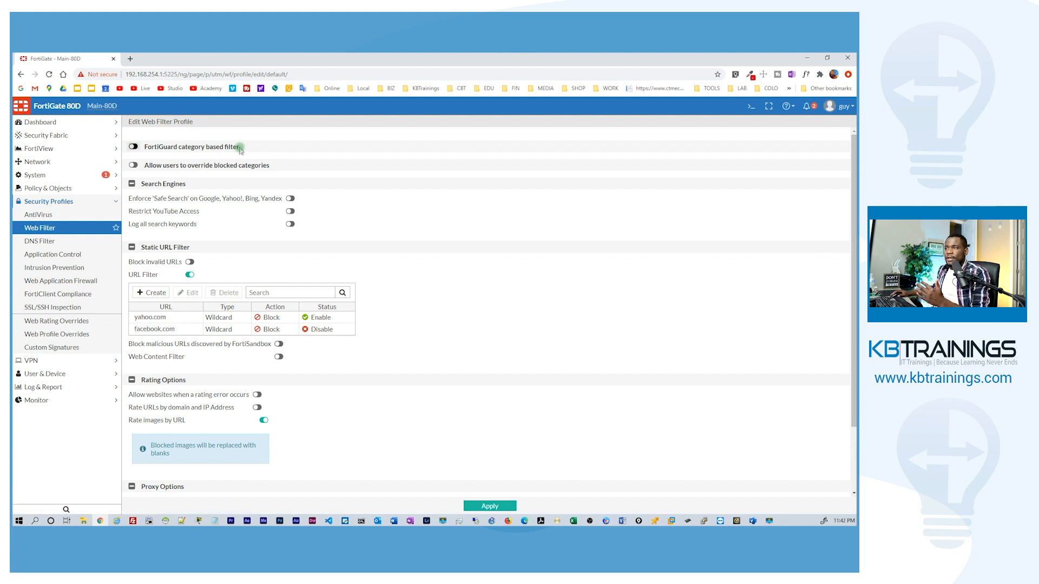
left_click(133, 147)
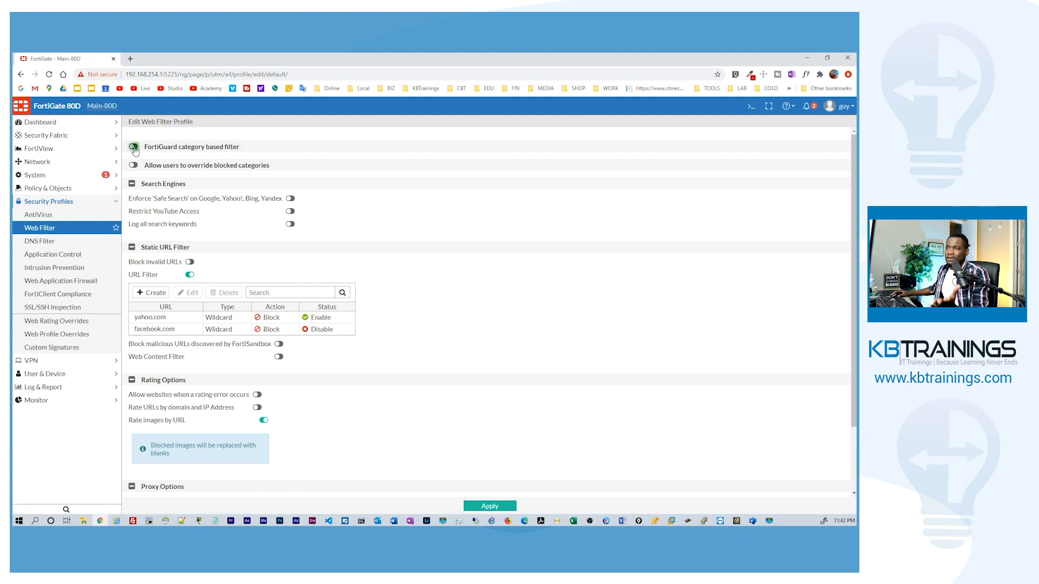
left_click(134, 147)
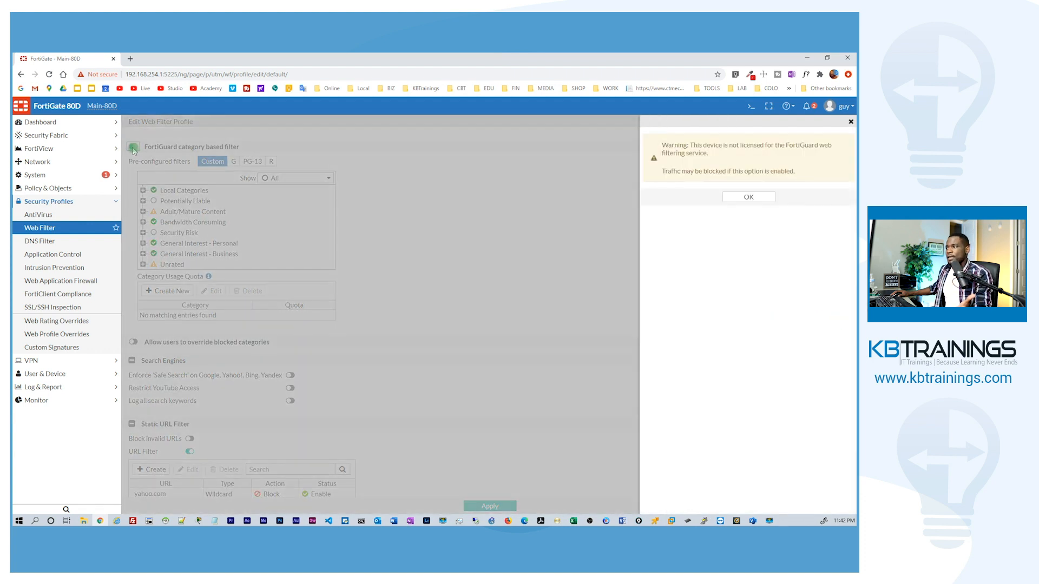
left_click(134, 148)
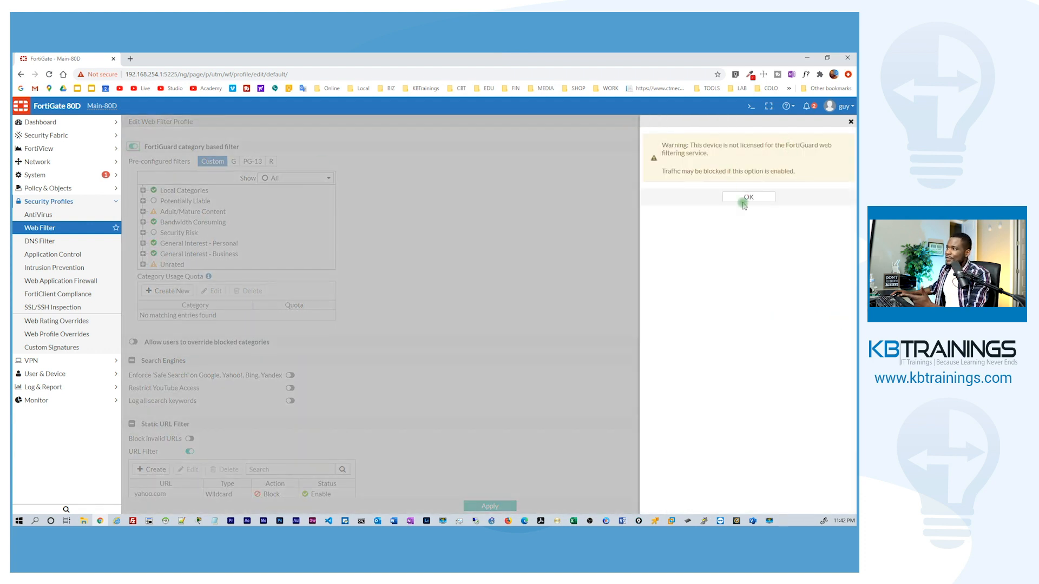
Step: Dismiss the unlicensed warning and expand/collapse the Adult/Mature Content subcategories
left_click(749, 197)
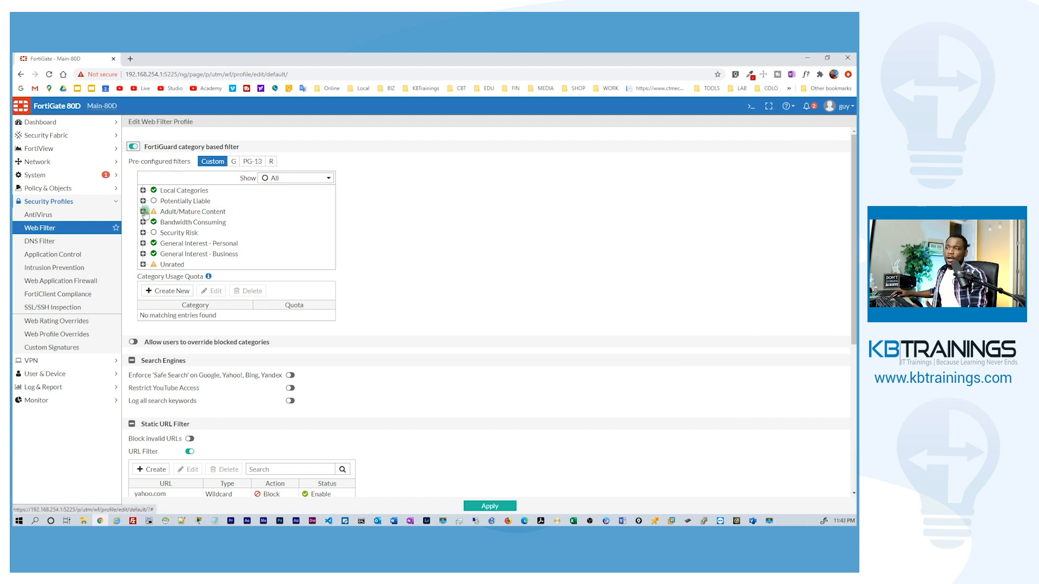
left_click(143, 213)
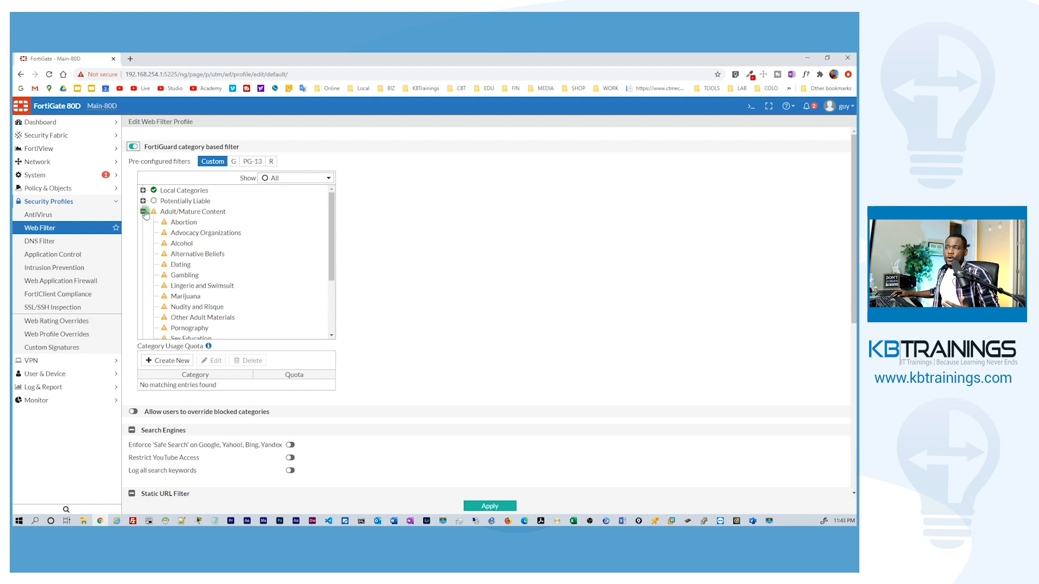
left_click(143, 212)
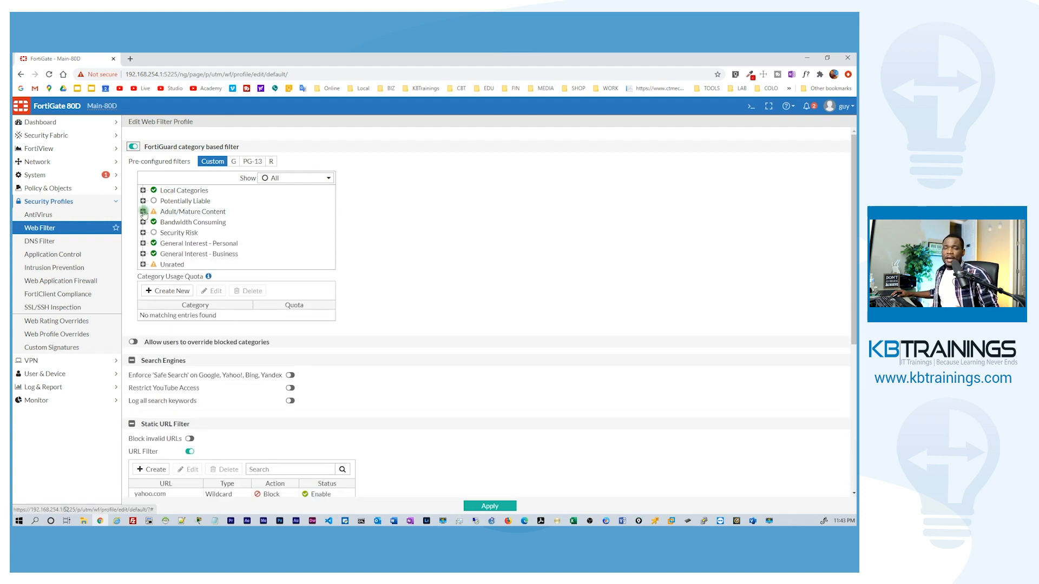
left_click(143, 212)
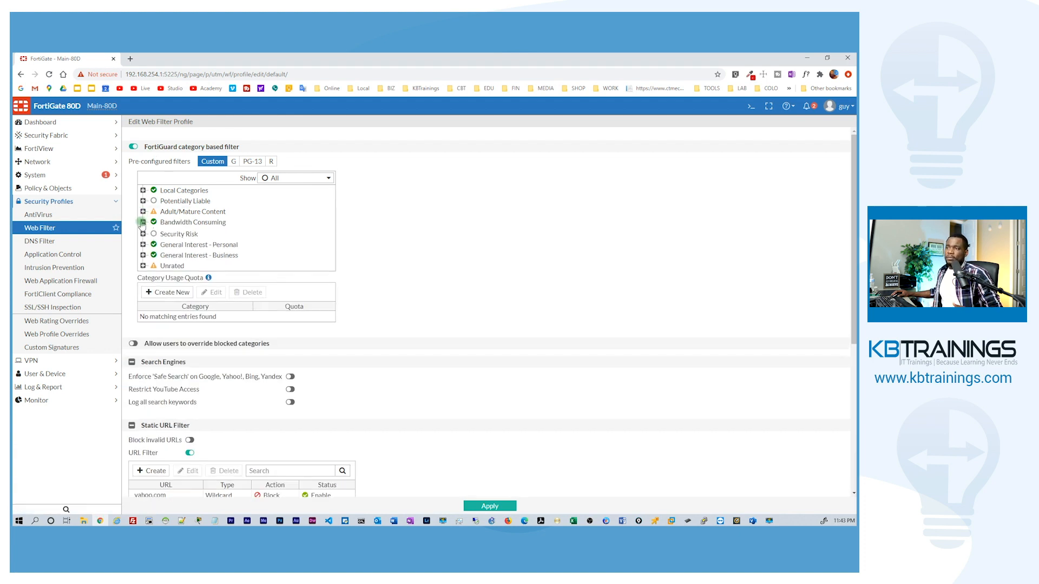
left_click(143, 222)
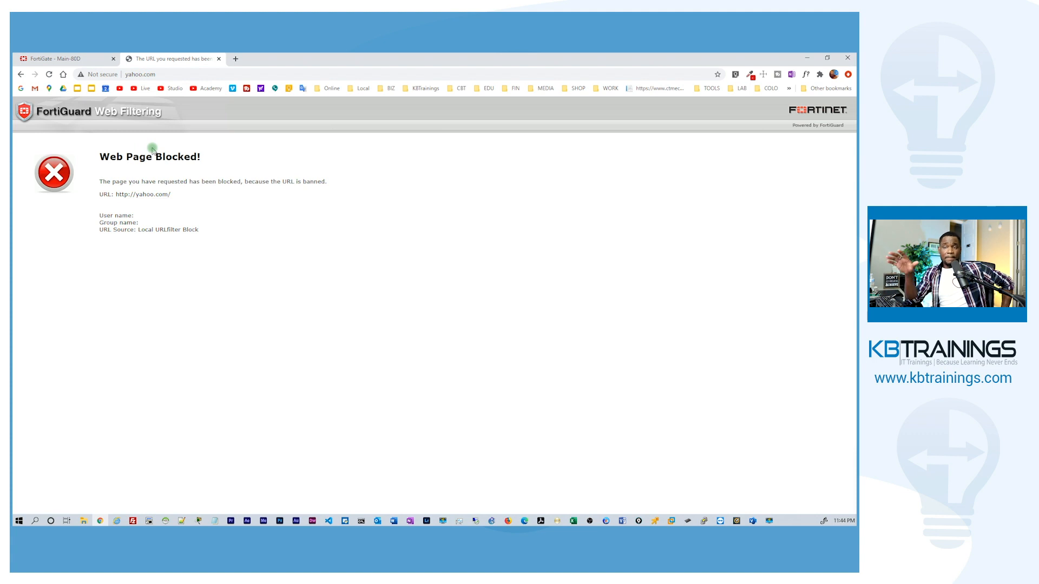
mouse_move(34, 147)
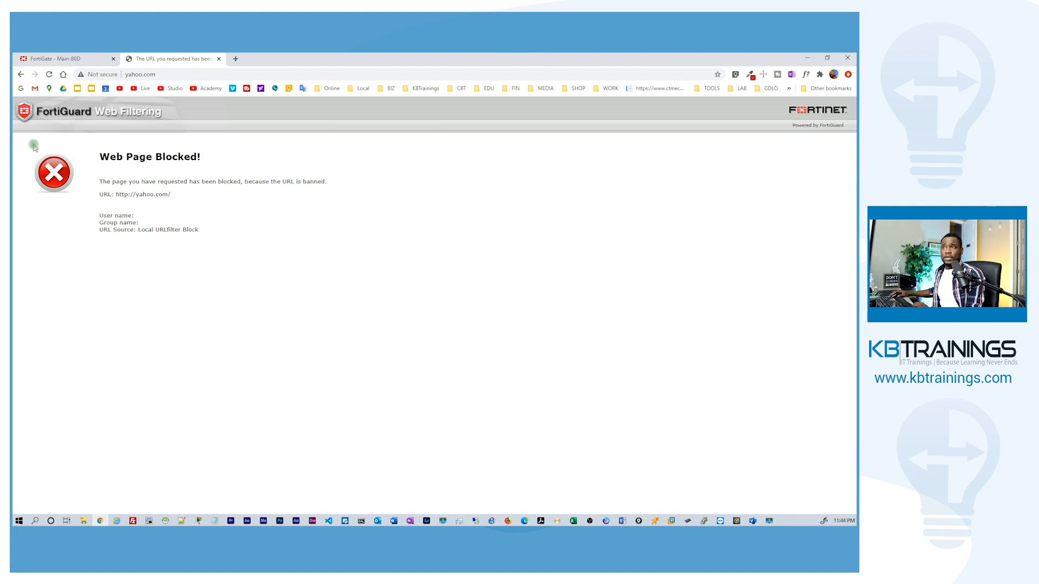
Step: After seeing yahoo.com blocked, return to the FortiGate tab and scroll the URL filter list
left_click(60, 57)
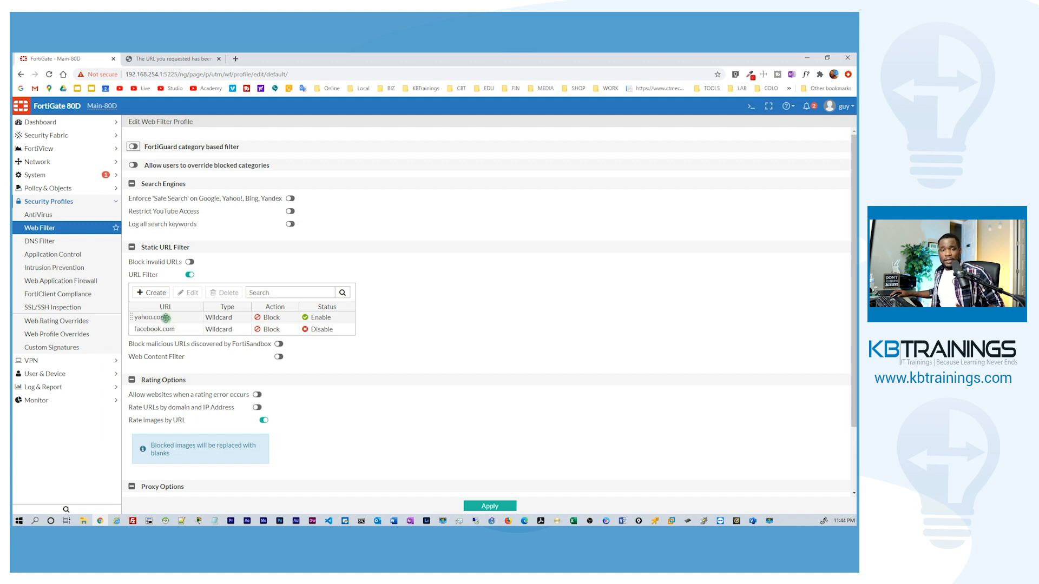
scroll("down", 3)
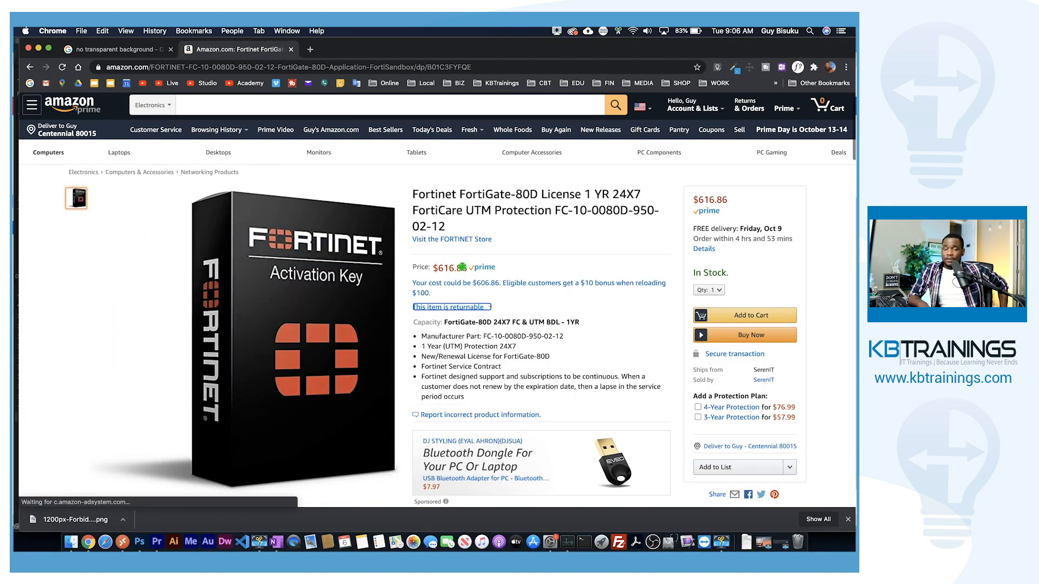
Step: Scroll the Amazon license page down to the 'Customers also viewed' row of Fortinet products
scroll("down", 3)
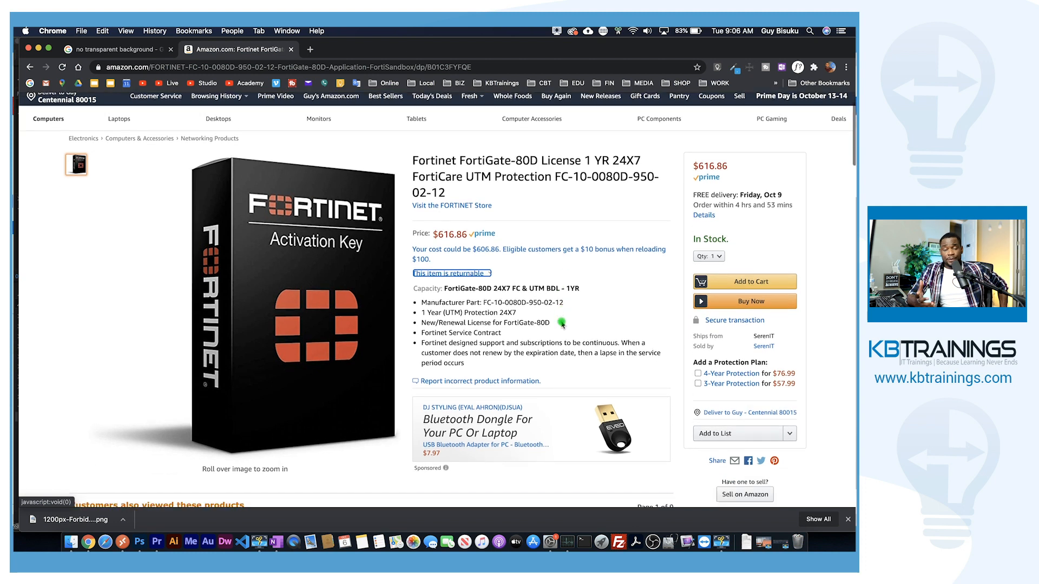
scroll("down", 3)
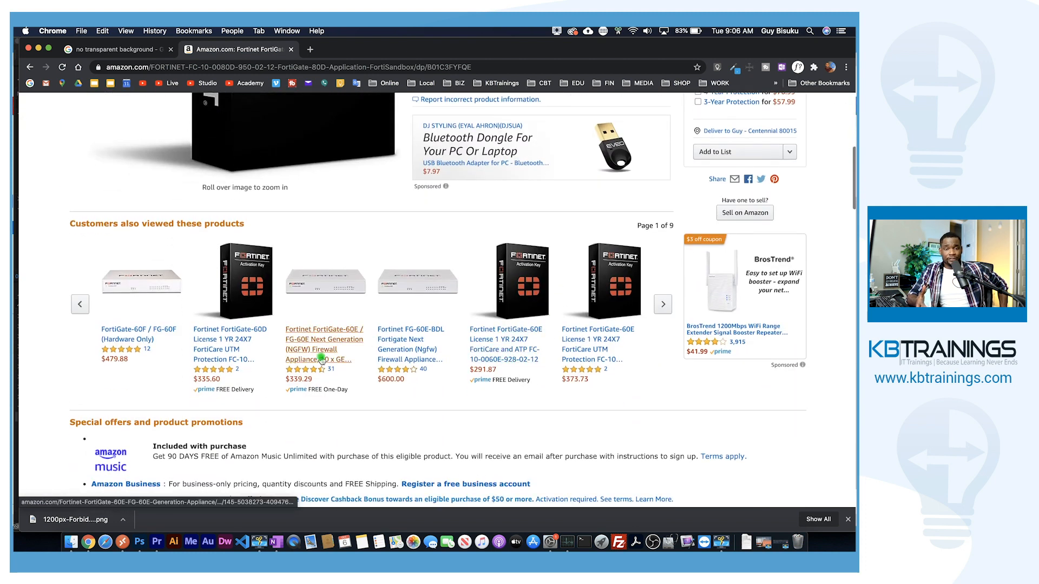